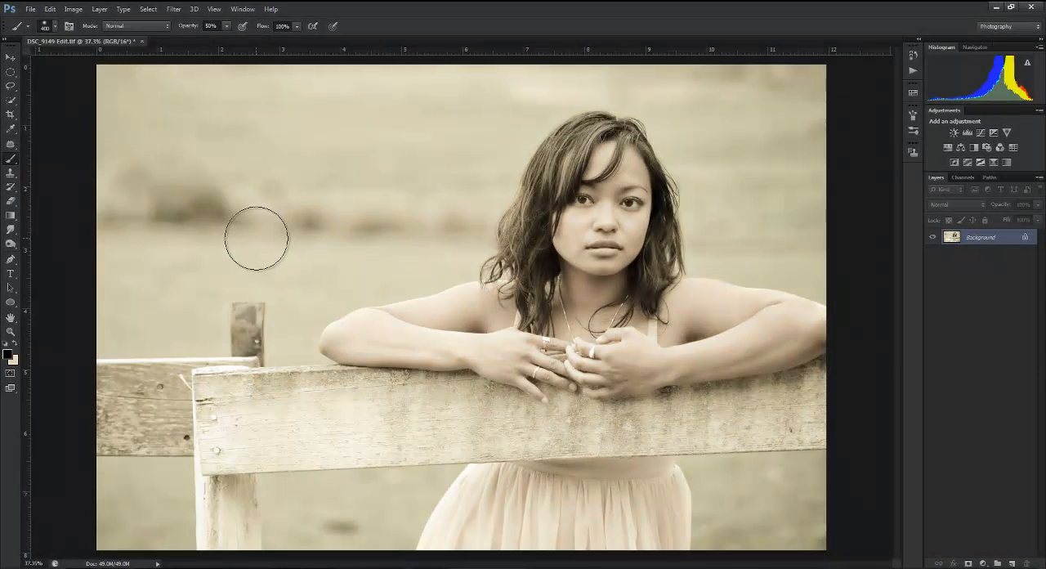
mouse_move(262, 244)
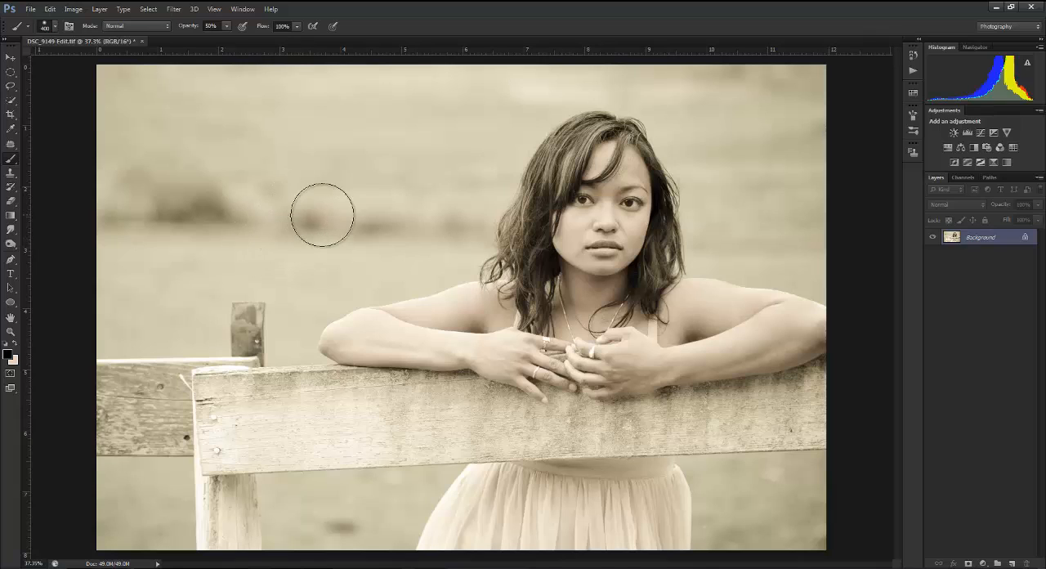
mouse_move(331, 215)
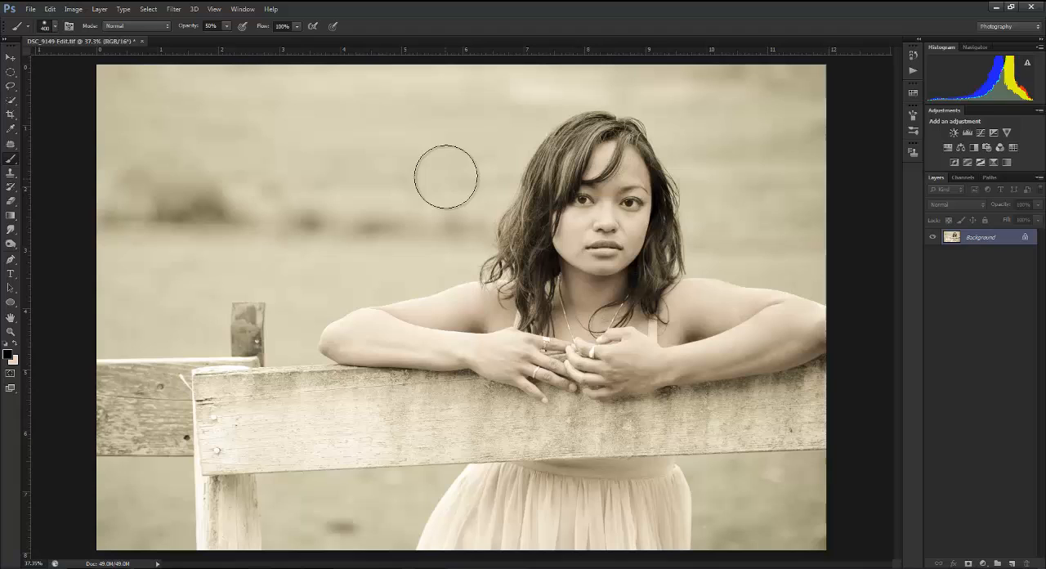
mouse_move(234, 156)
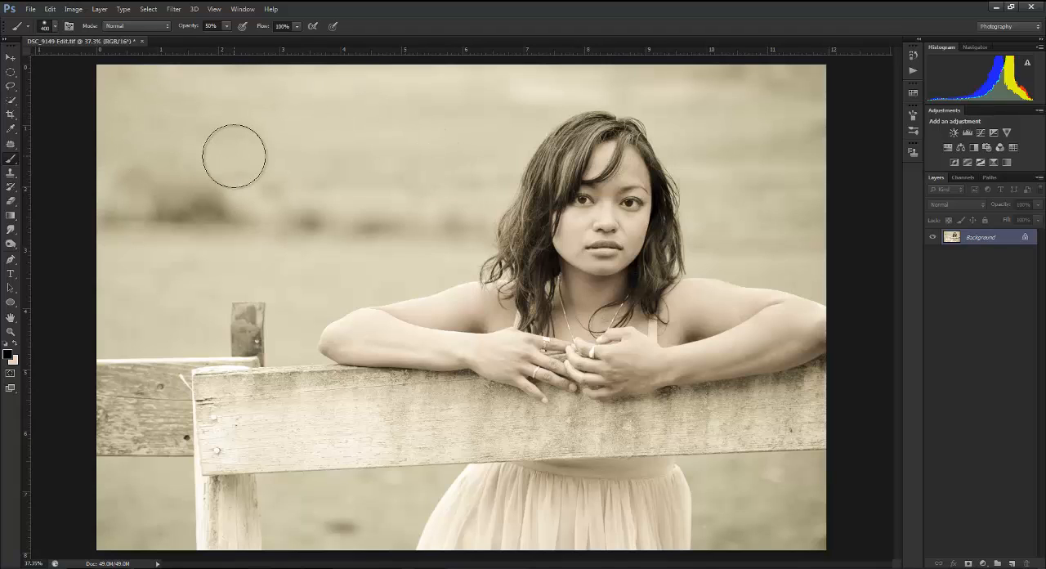
mouse_move(218, 266)
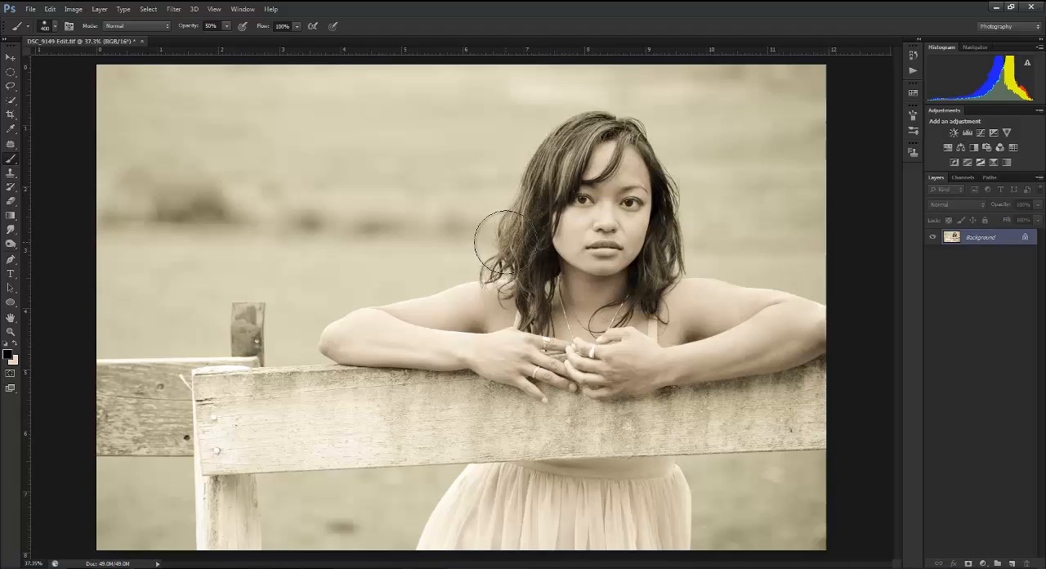
mouse_move(596, 246)
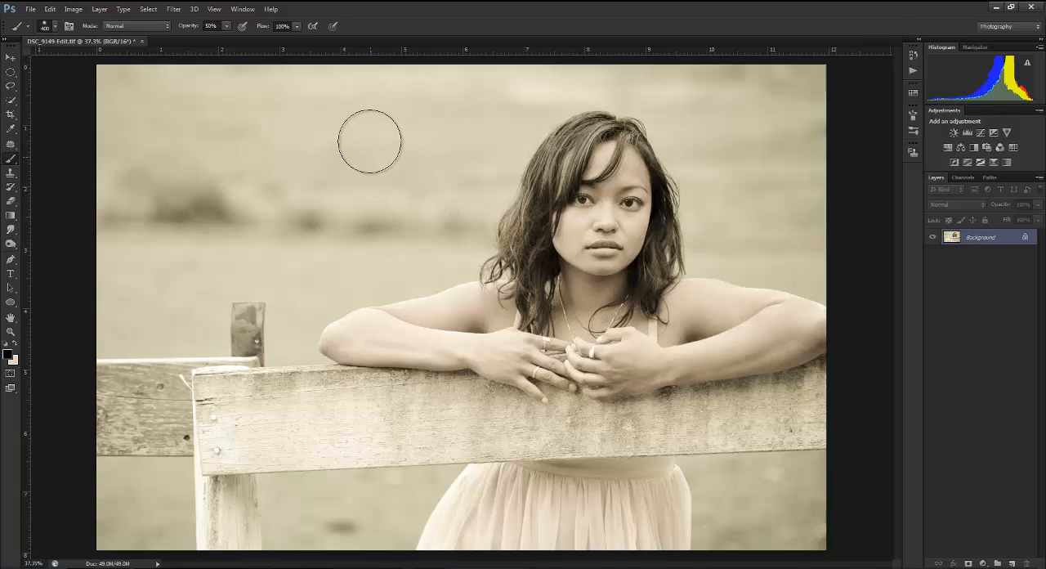
mouse_move(160, 273)
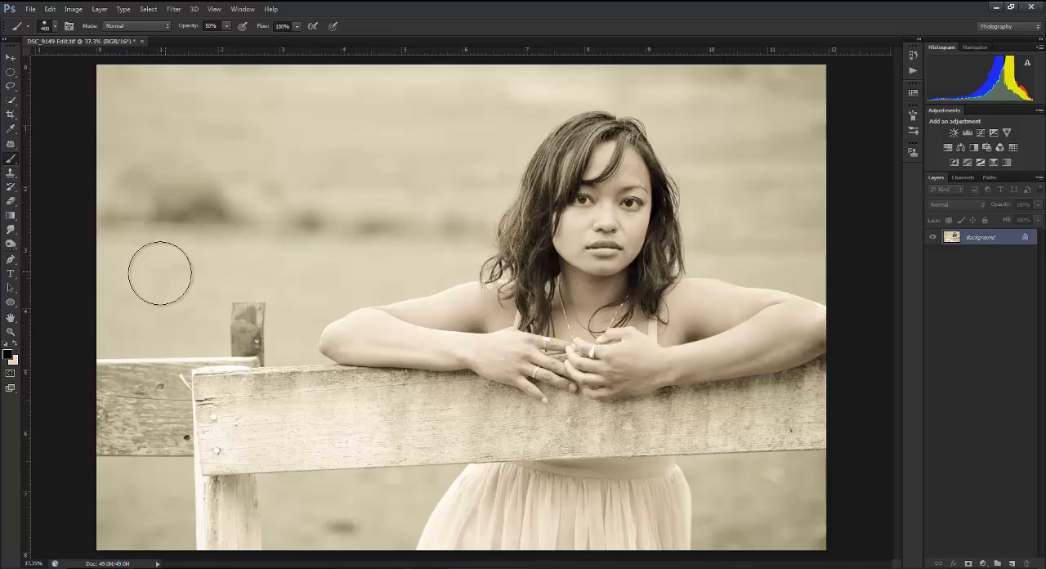
mouse_move(339, 240)
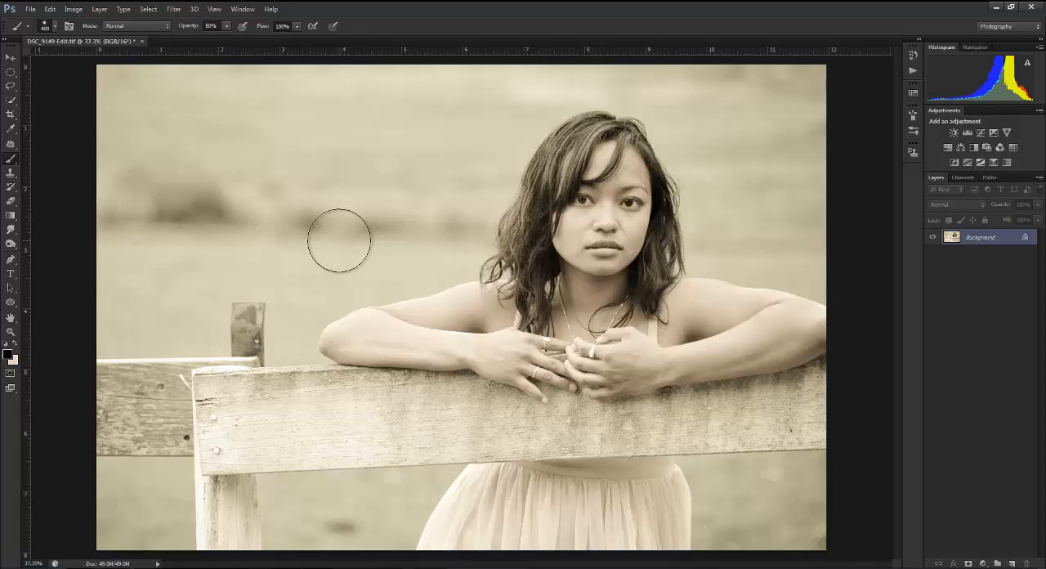
mouse_move(218, 276)
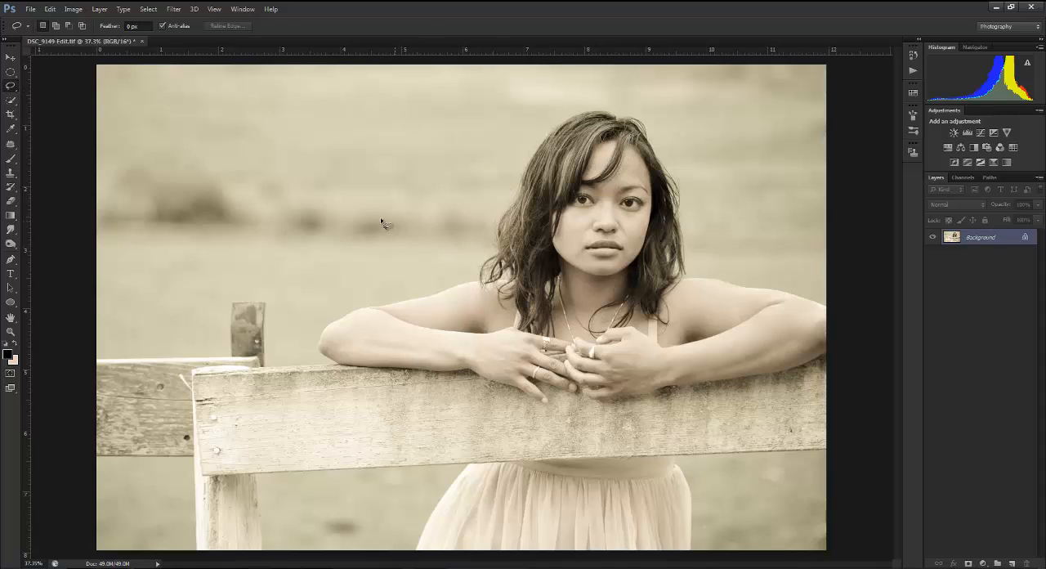
mouse_move(365, 148)
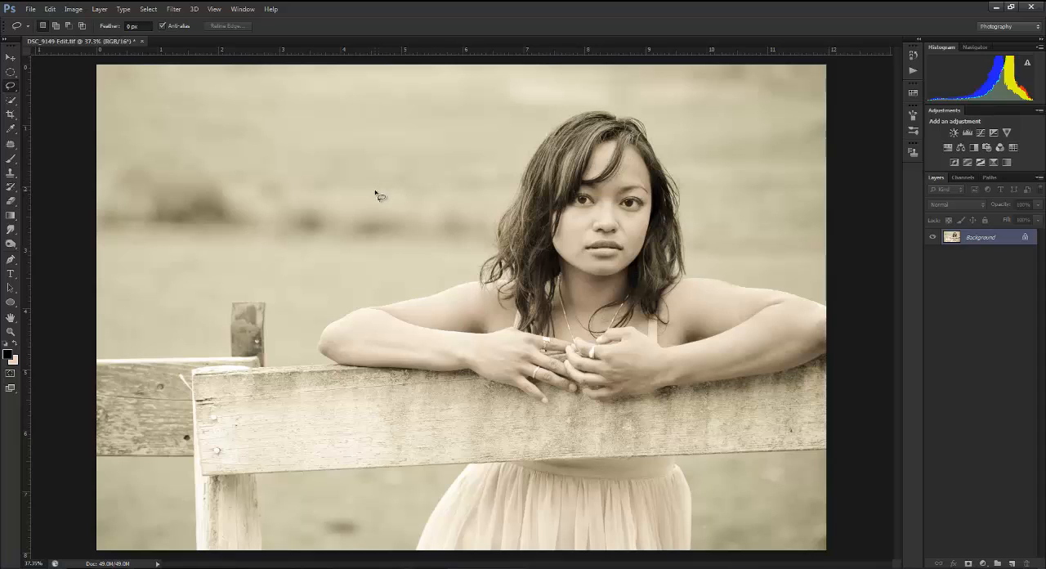
mouse_move(641, 190)
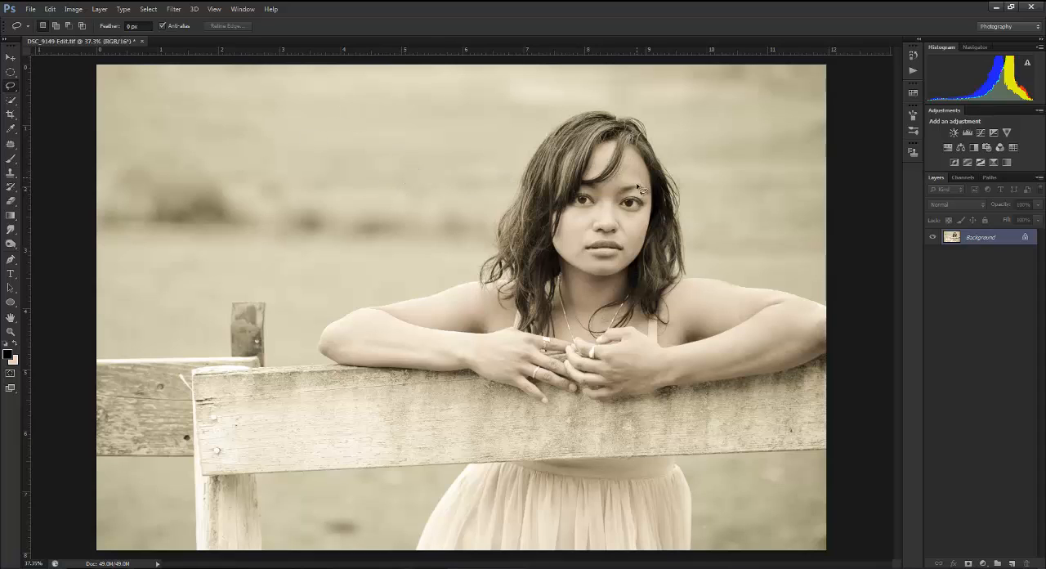
mouse_move(498, 196)
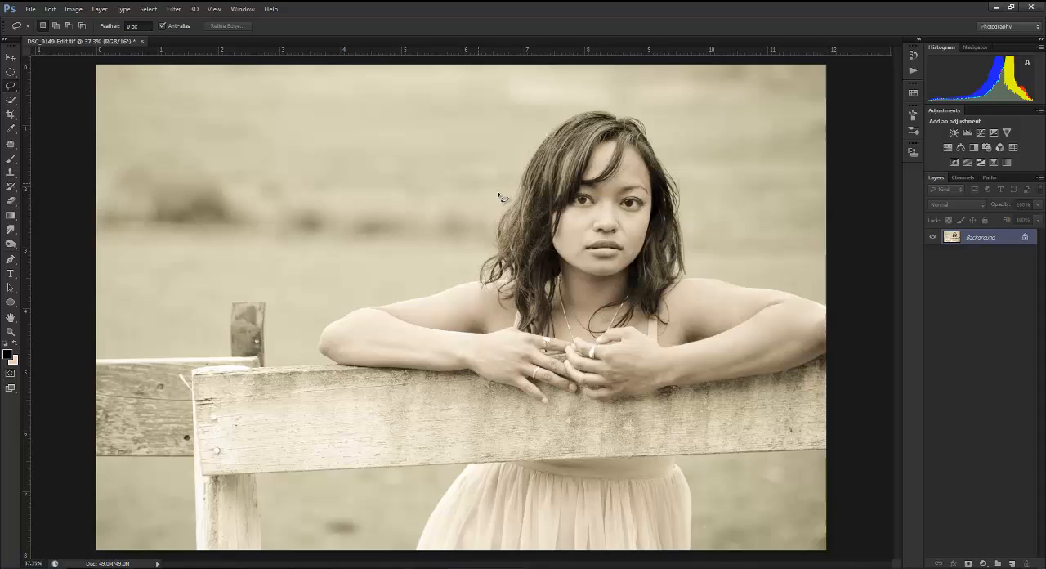
mouse_move(470, 194)
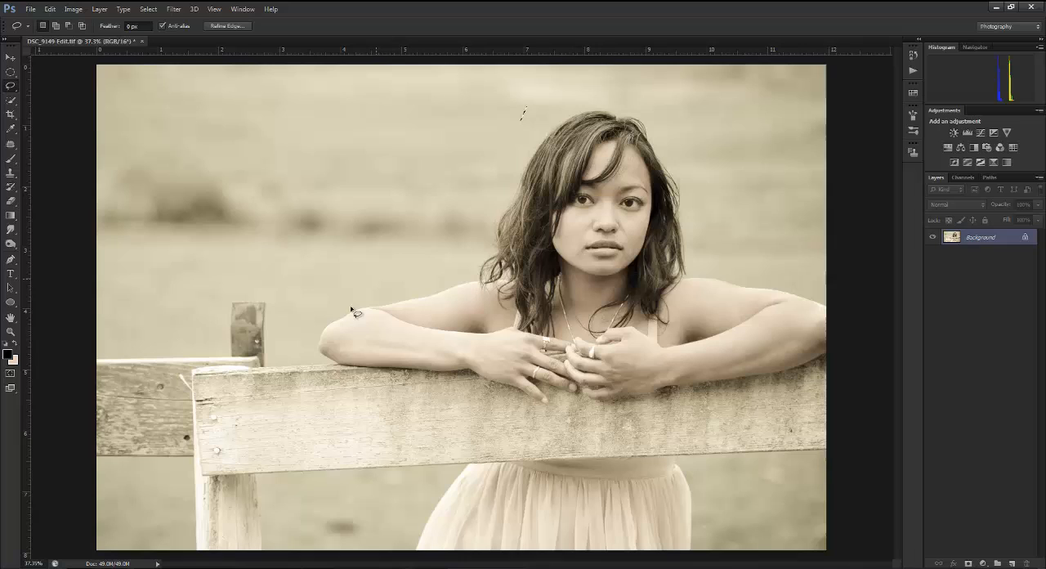
mouse_move(818, 367)
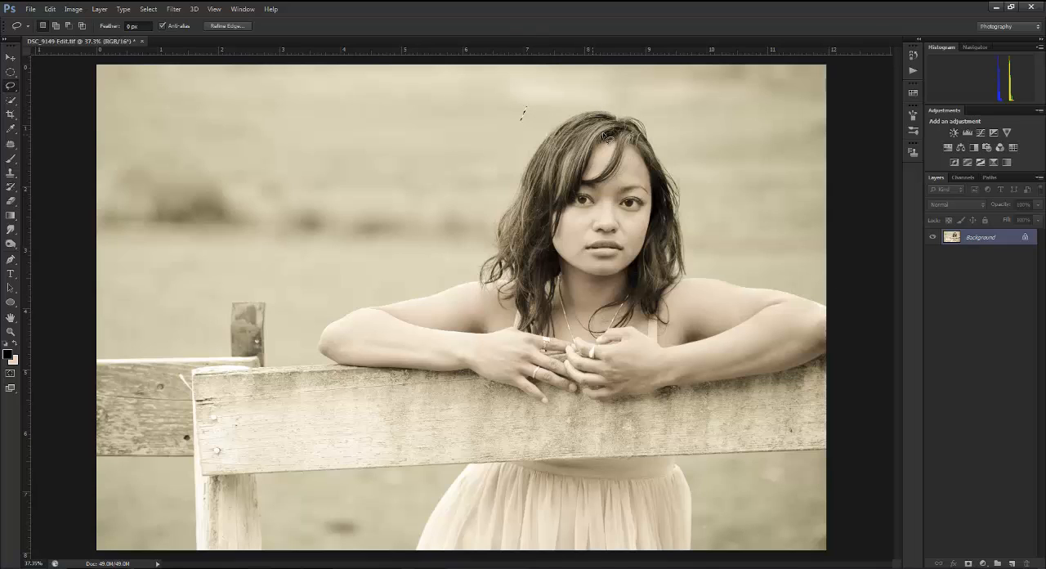
mouse_move(585, 86)
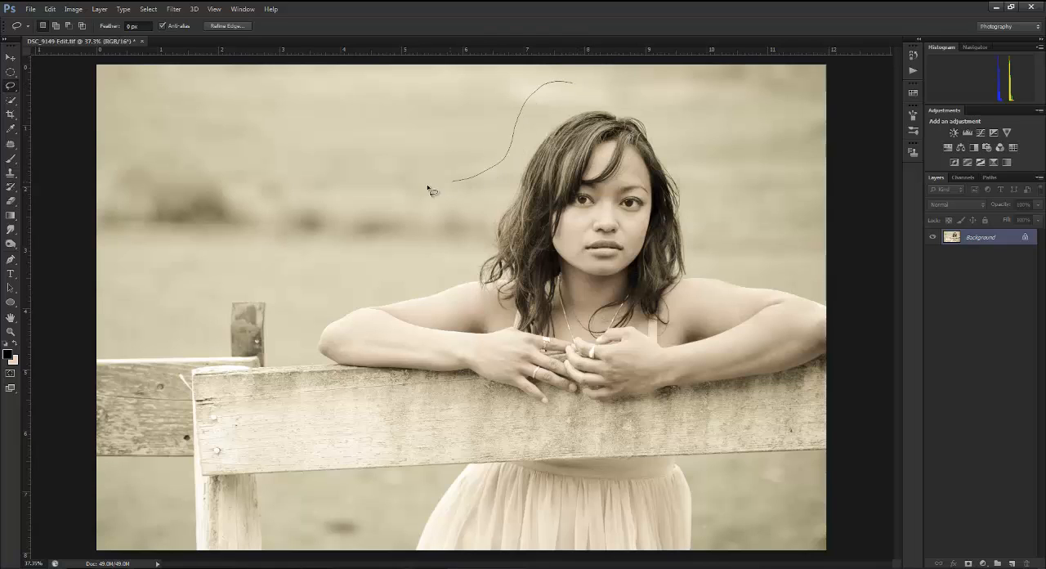
Lasso a wavy outline from above the woman's head down around the fence post
drag(429, 188, 319, 397)
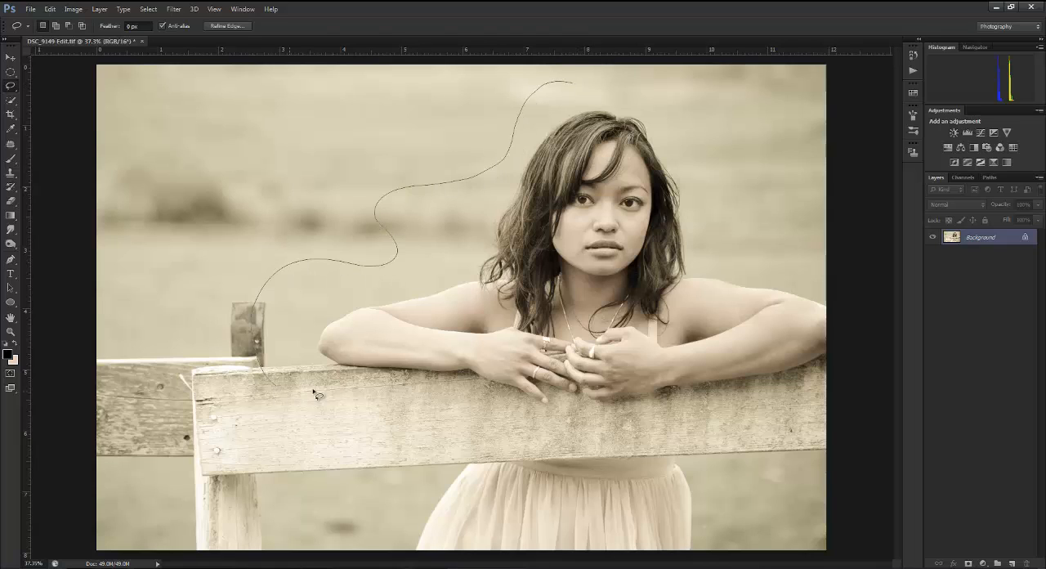
drag(315, 395, 654, 445)
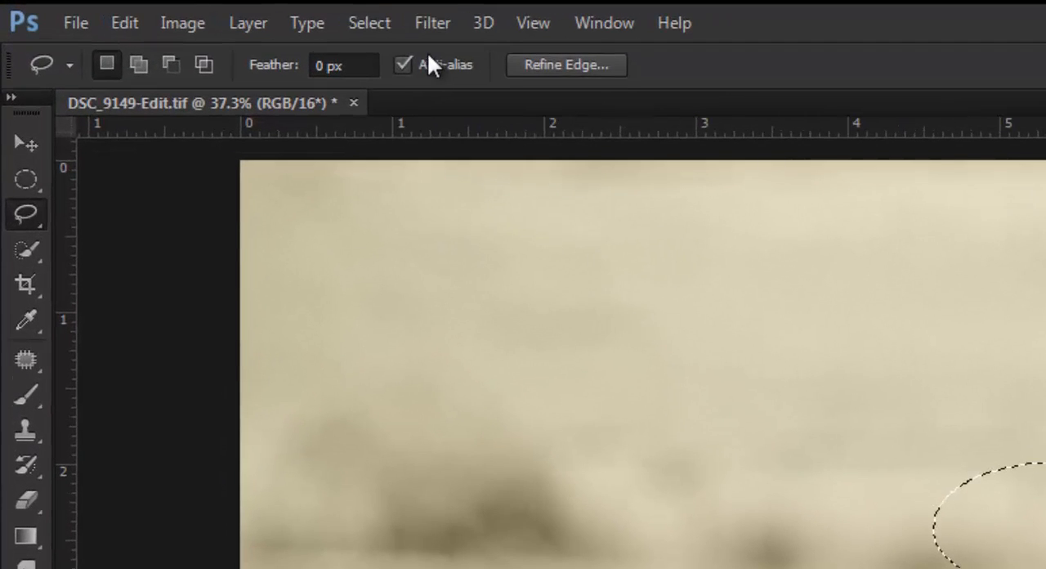
mouse_move(388, 92)
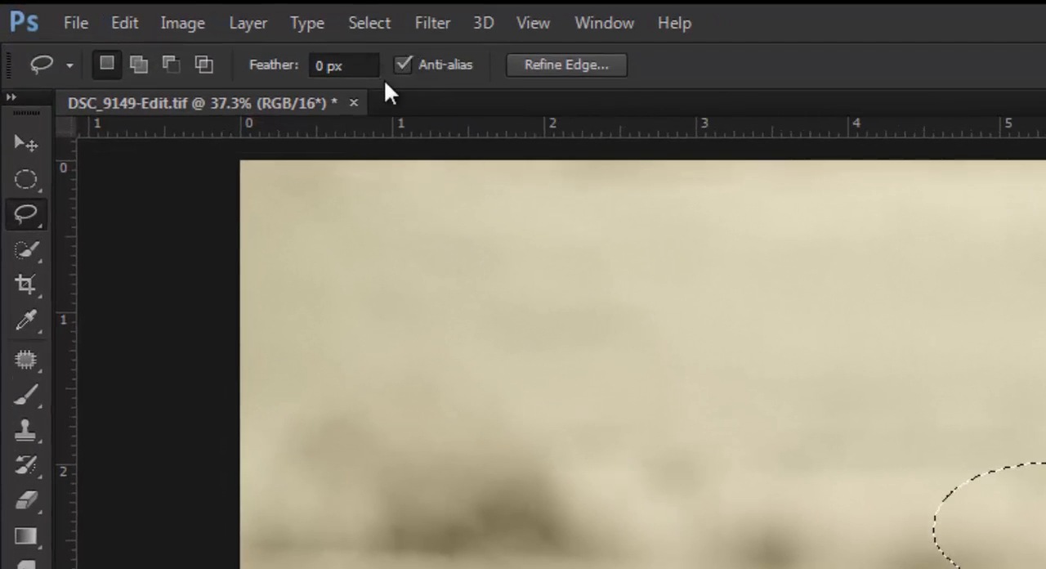
Feather the lasso selection with Select > Modify > Feather to soften its edge
click(369, 22)
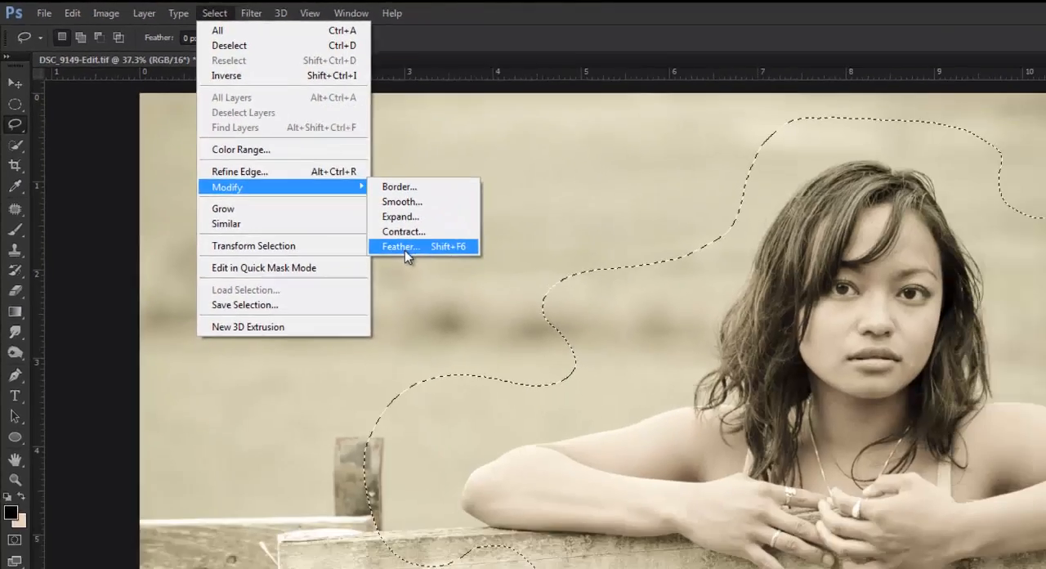
click(400, 246)
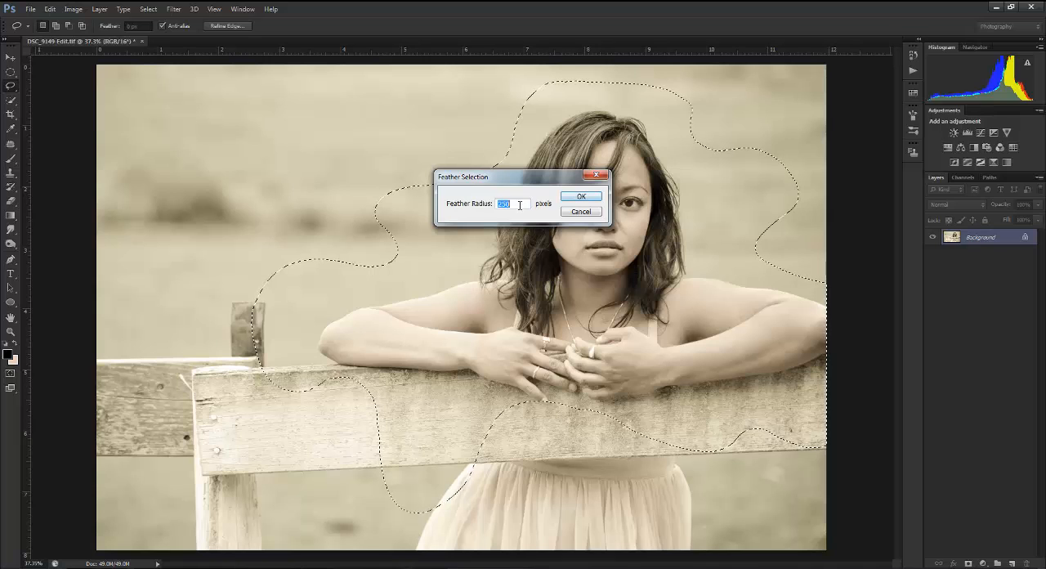
click(581, 196)
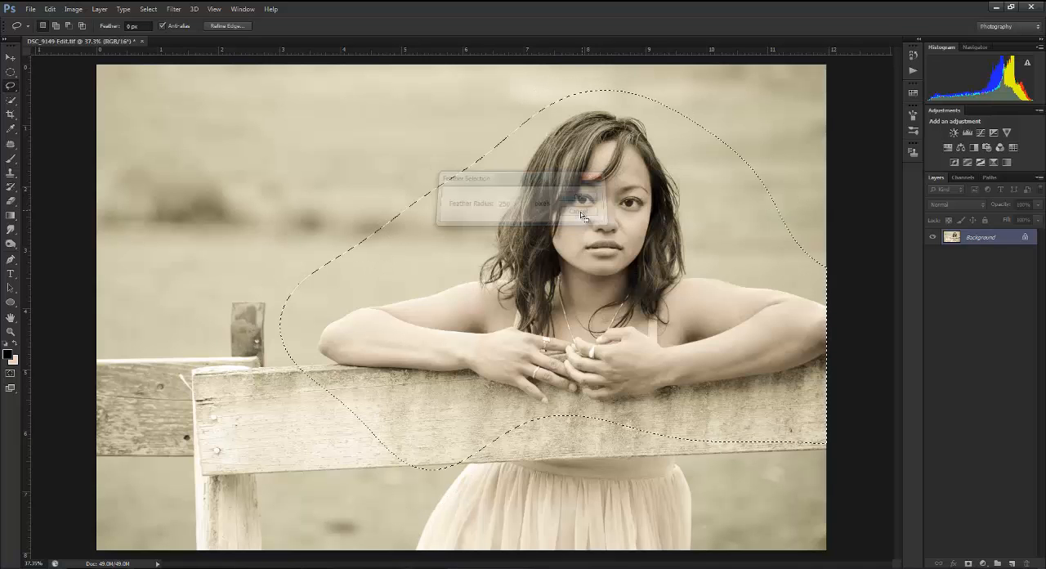
click(567, 188)
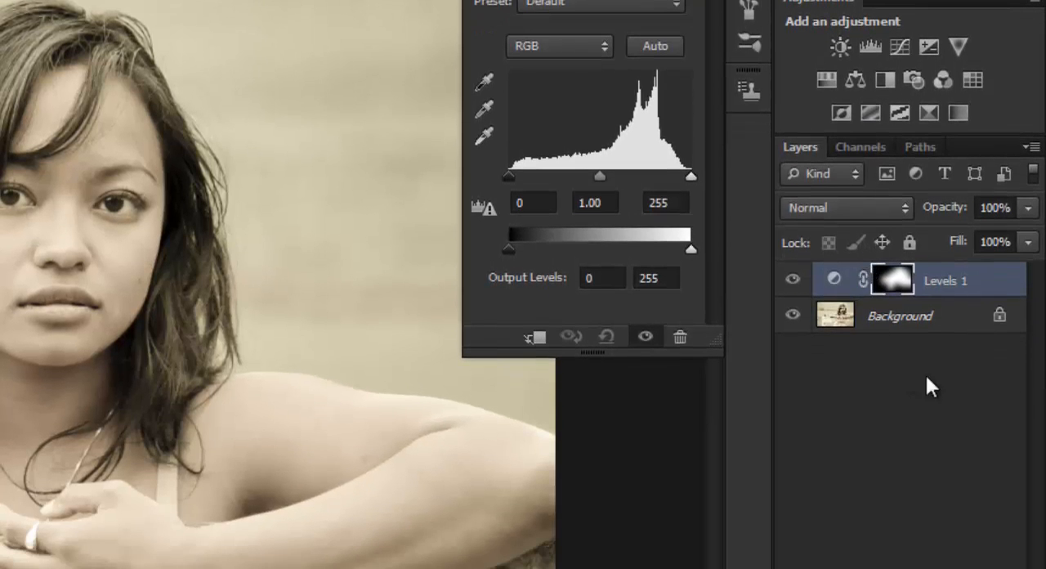
mouse_move(899, 290)
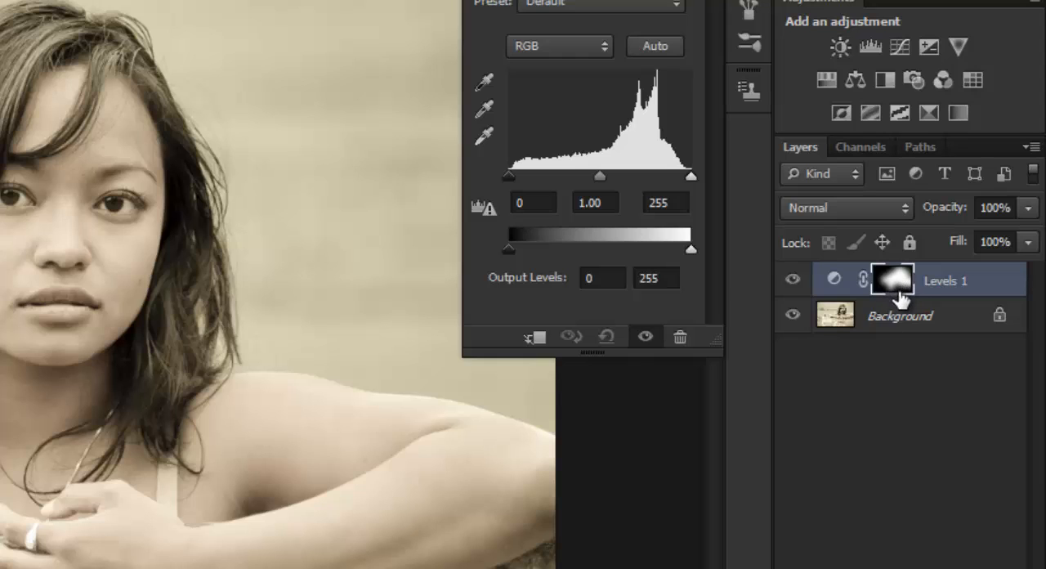
mouse_move(878, 303)
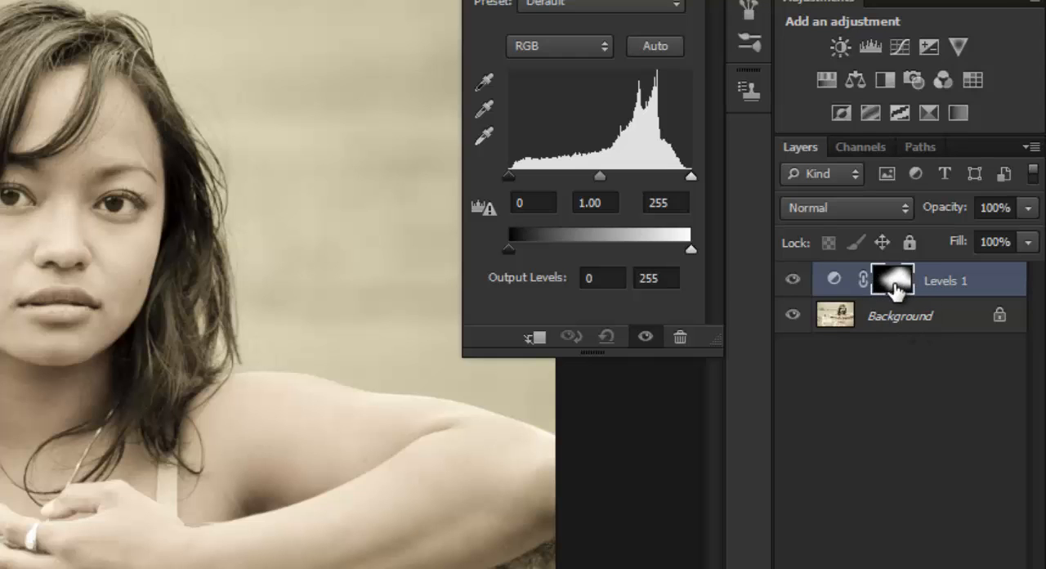
mouse_move(250, 306)
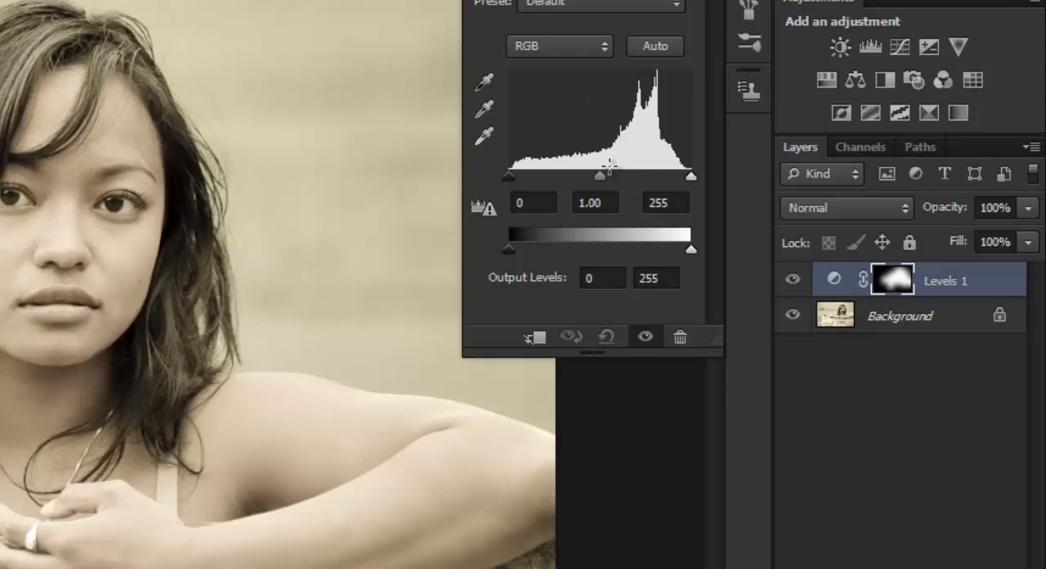
mouse_move(609, 184)
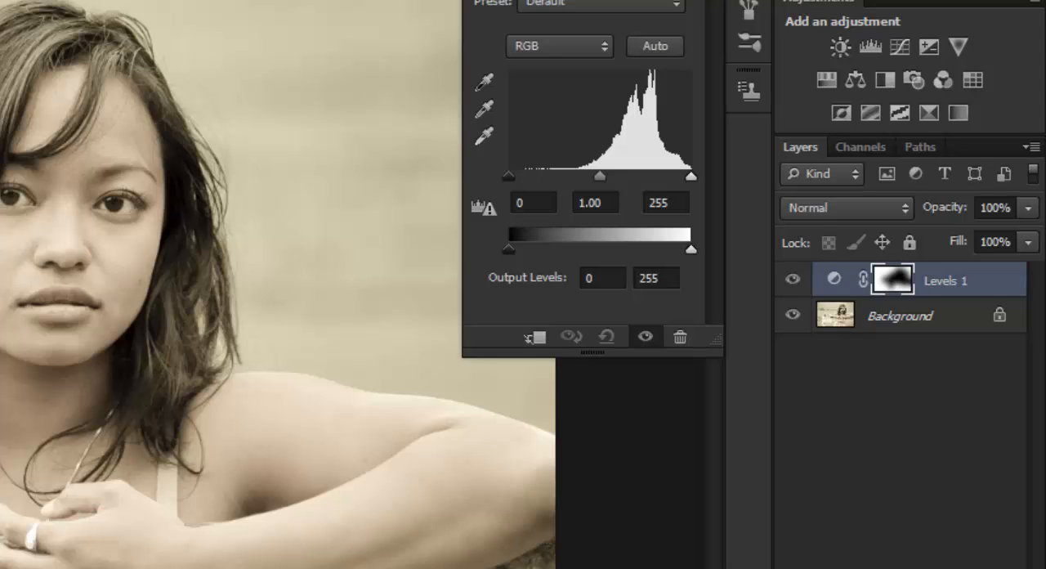
mouse_move(507, 169)
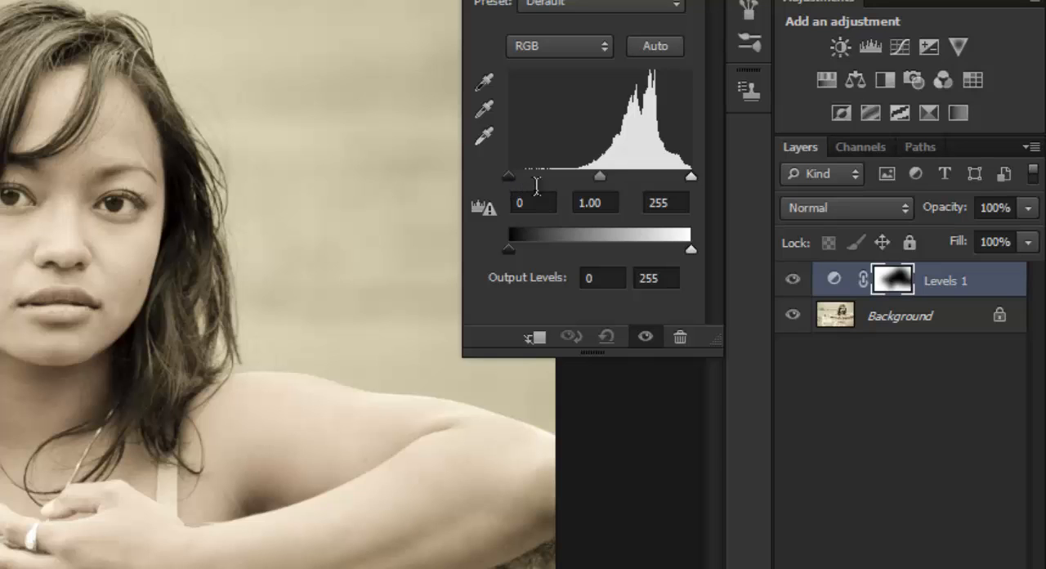
Raise the Levels black point and deepen midtones to darken the masked edges
drag(509, 177, 515, 177)
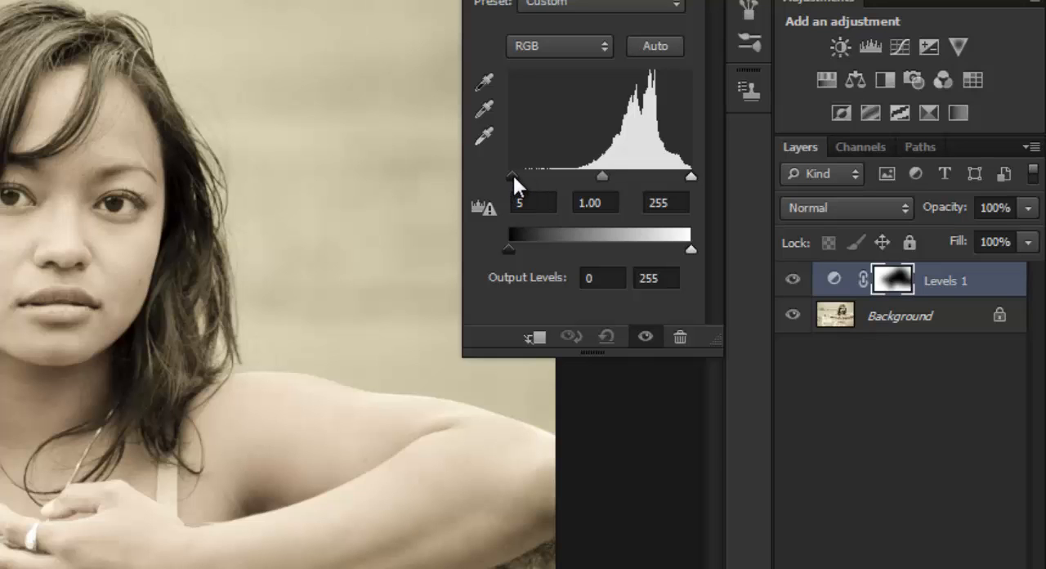
drag(512, 176, 536, 175)
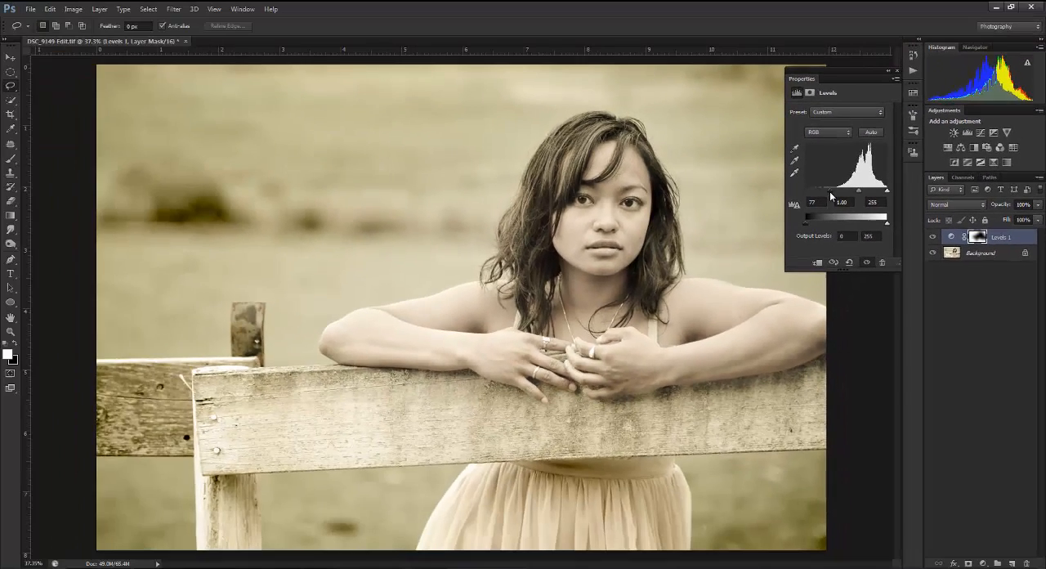
drag(821, 190, 805, 191)
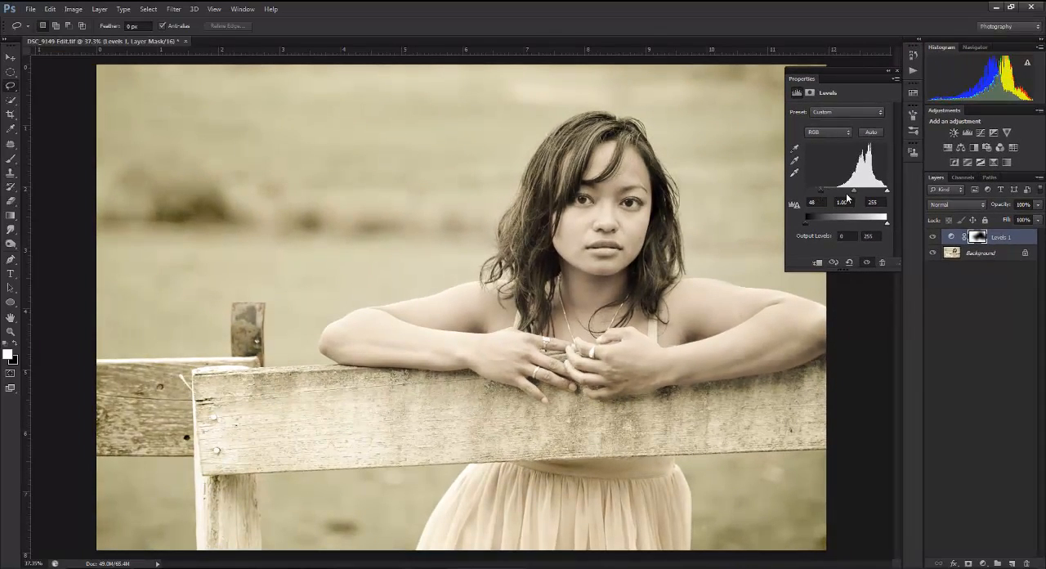
drag(842, 189, 858, 189)
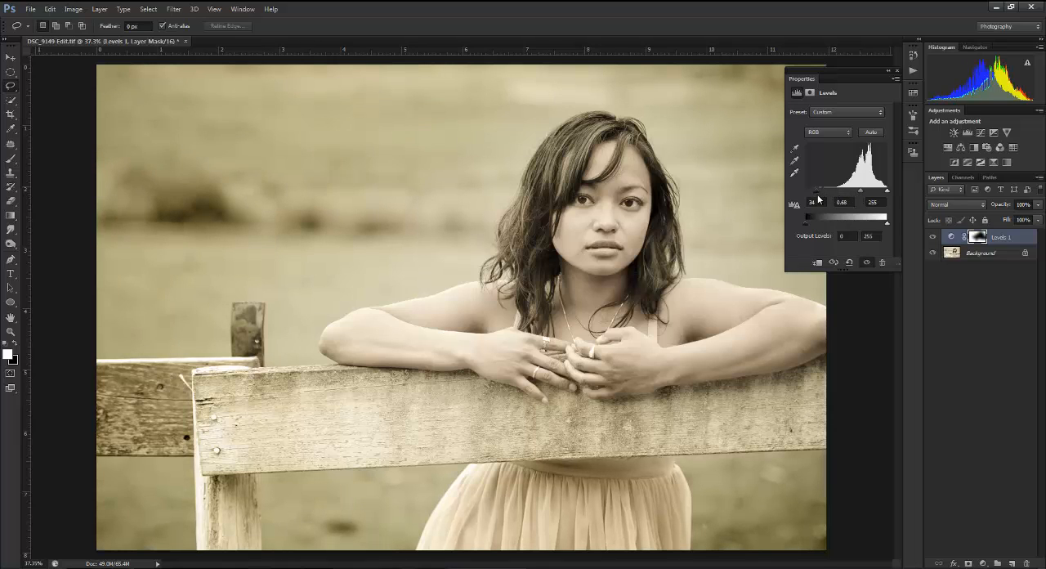
mouse_move(369, 369)
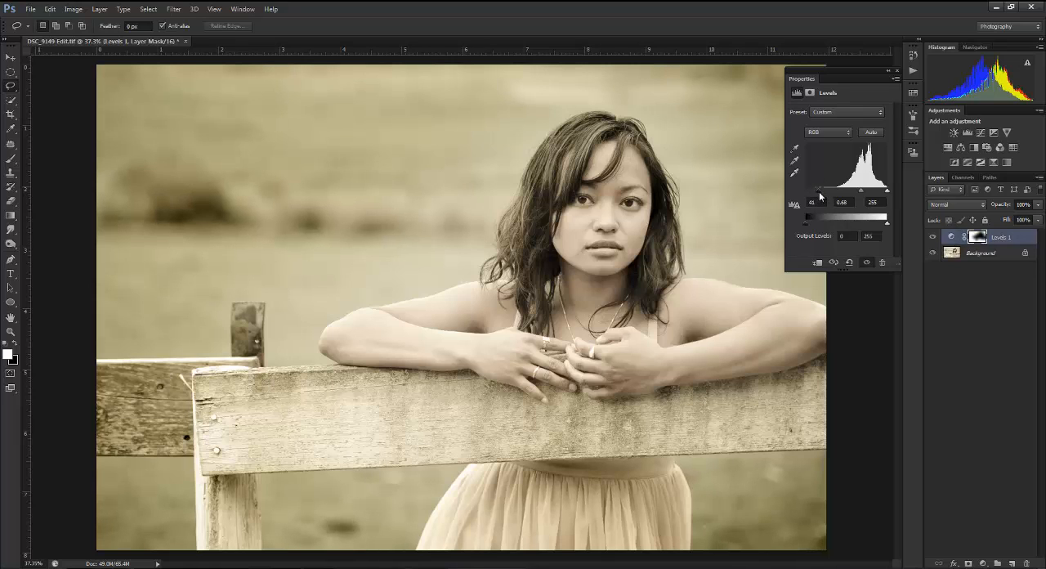
drag(819, 219, 834, 218)
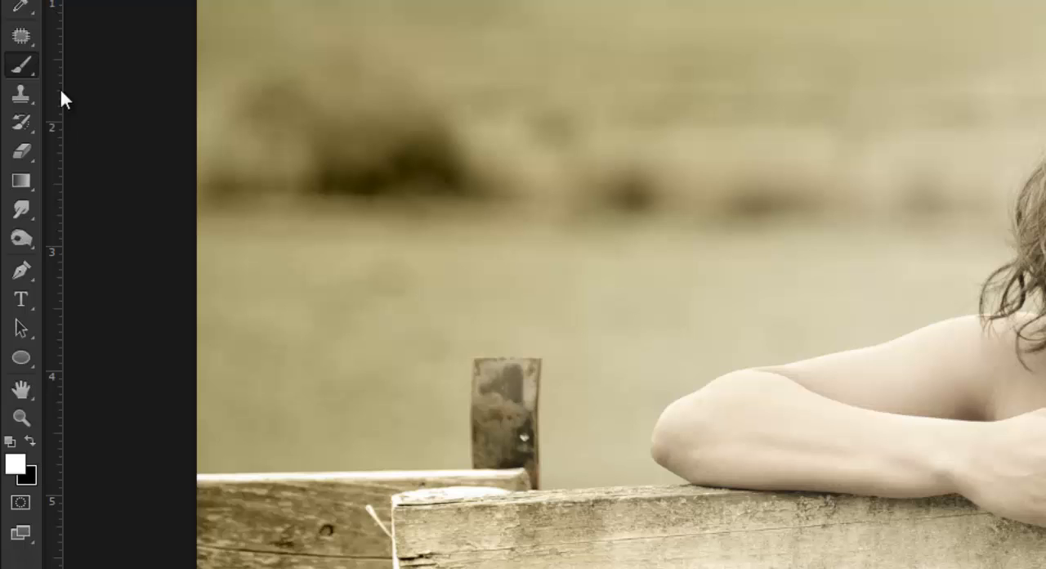
mouse_move(682, 248)
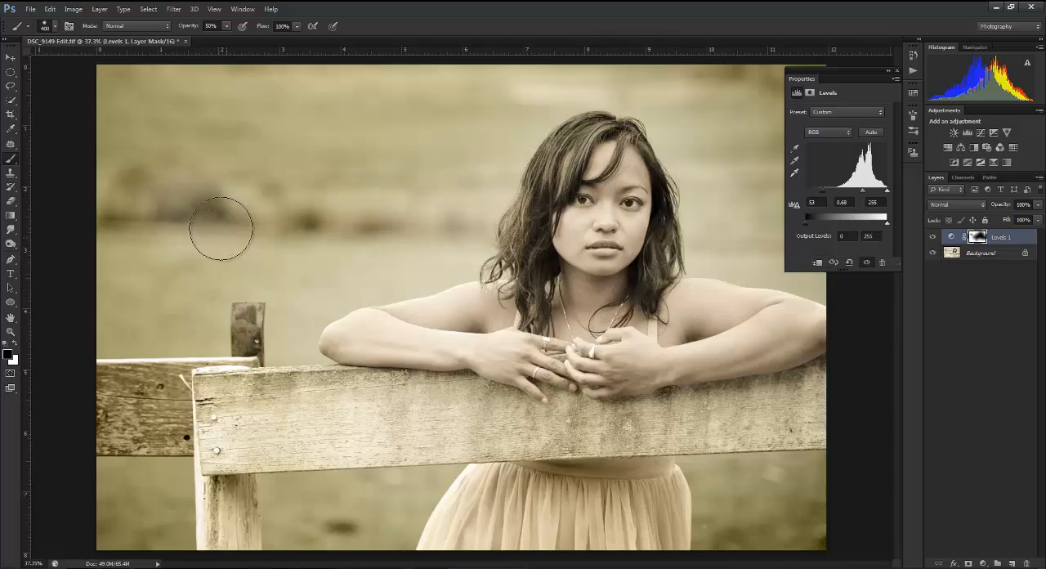
mouse_move(384, 257)
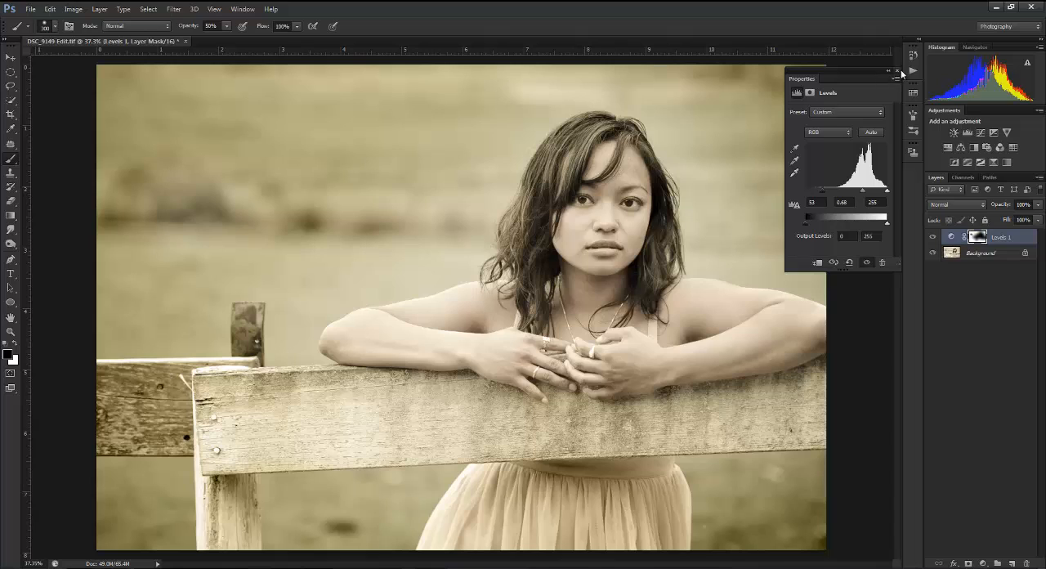
Close the Levels Properties panel
click(896, 71)
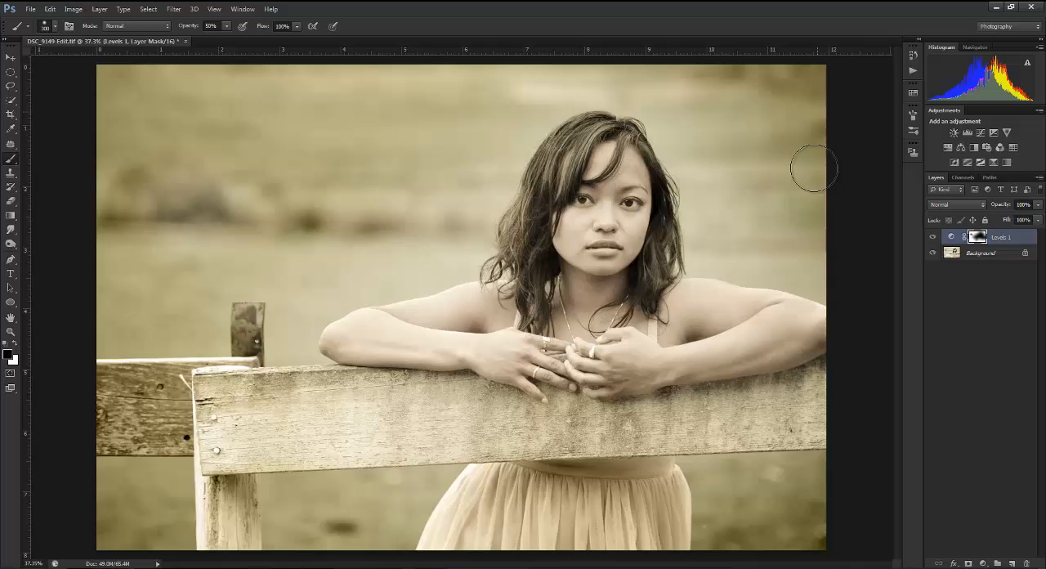
mouse_move(371, 271)
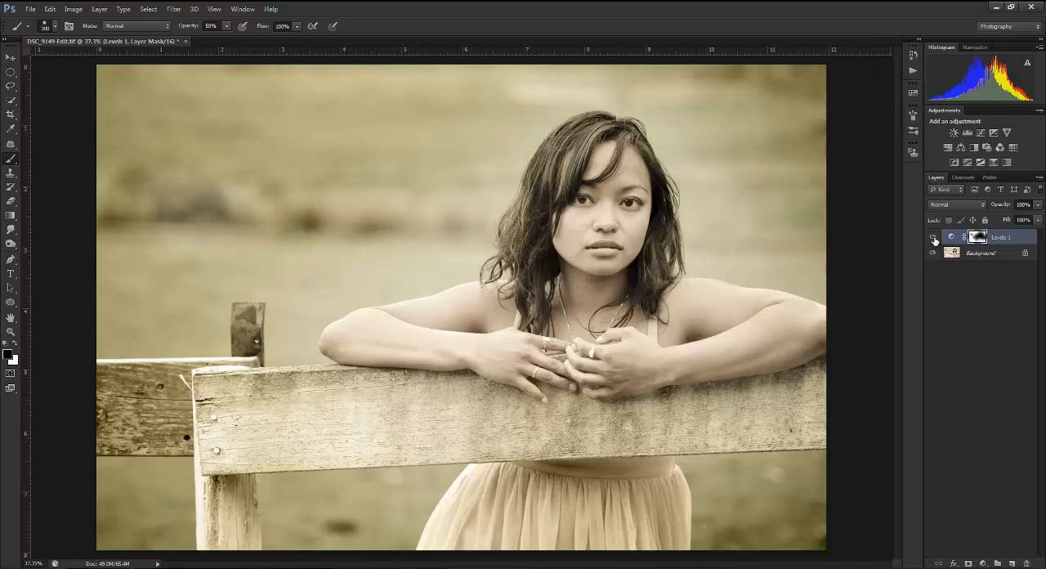
mouse_move(952, 266)
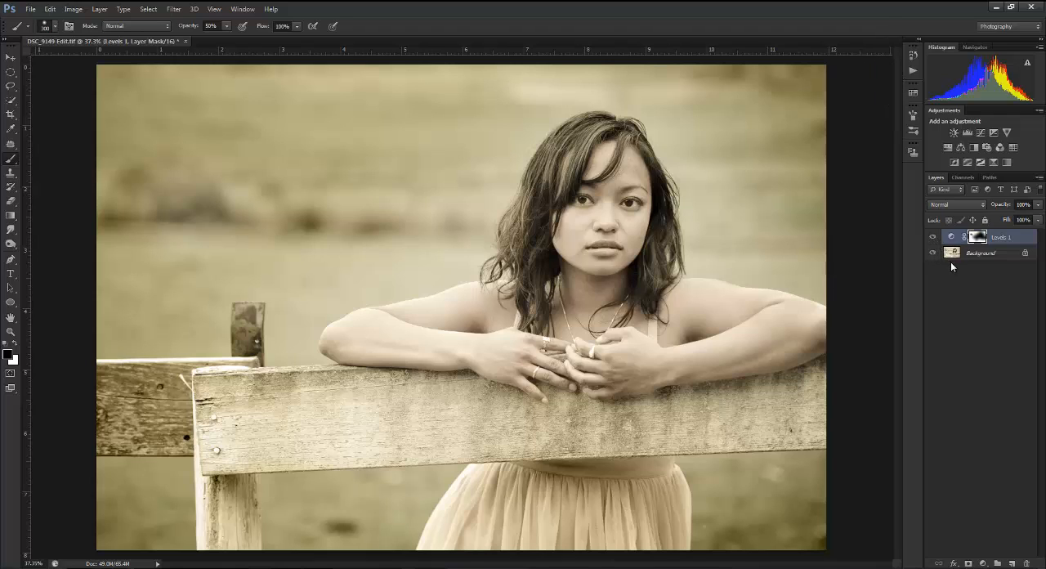
mouse_move(960, 265)
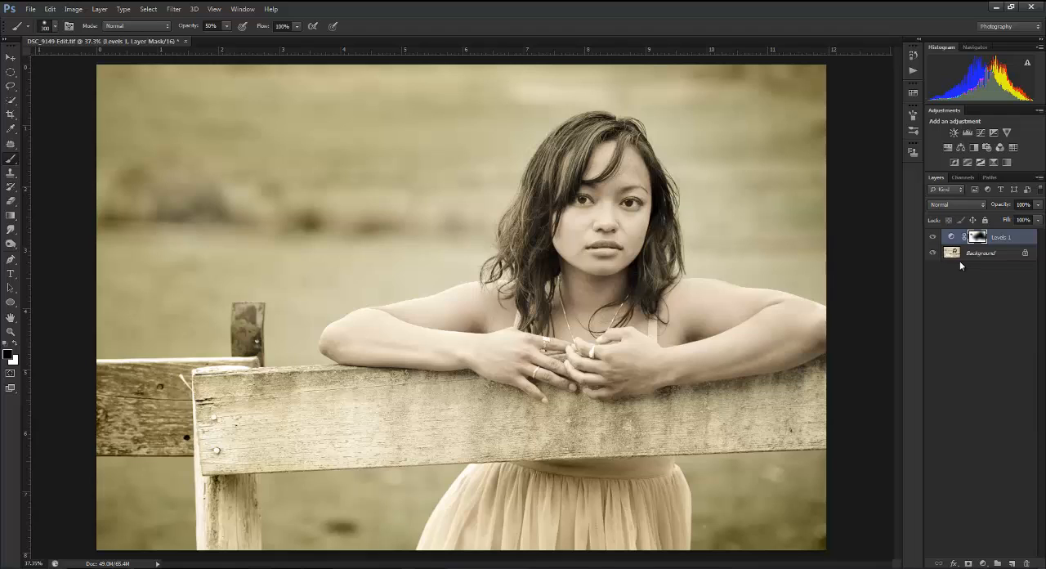